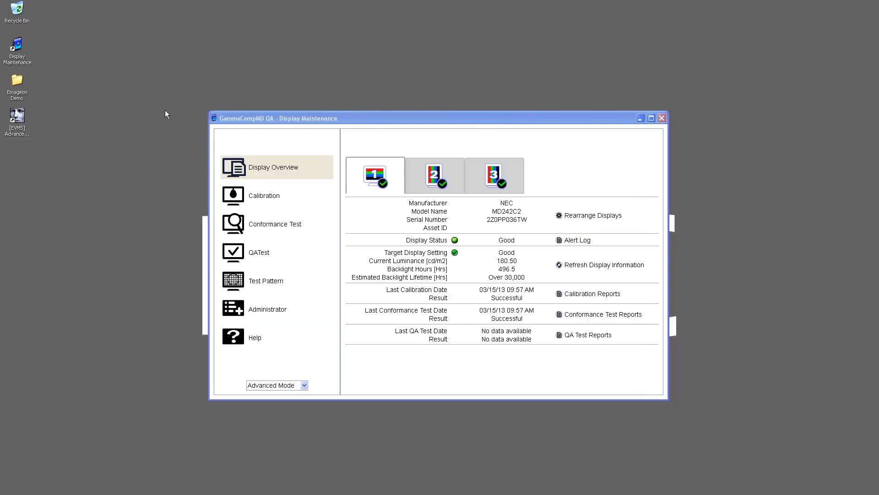
pyautogui.moveTo(224, 154)
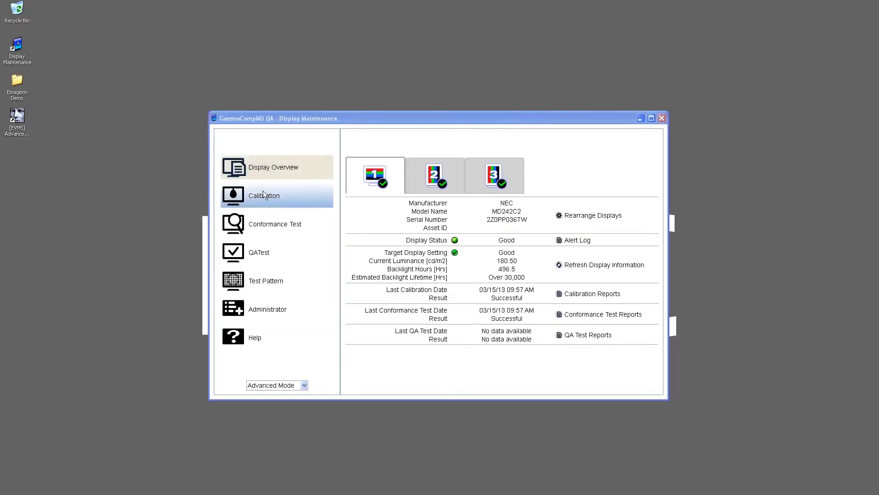
# Show the Calibration page for display 1 from the left sidebar
pyautogui.click(264, 195)
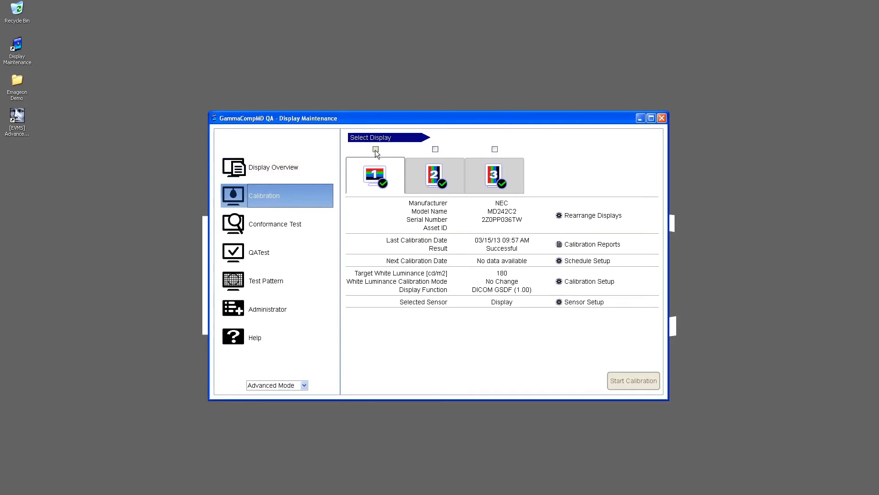
# Tick displays 1, 2 and 3 for calibration and start the calibration run
pyautogui.click(376, 149)
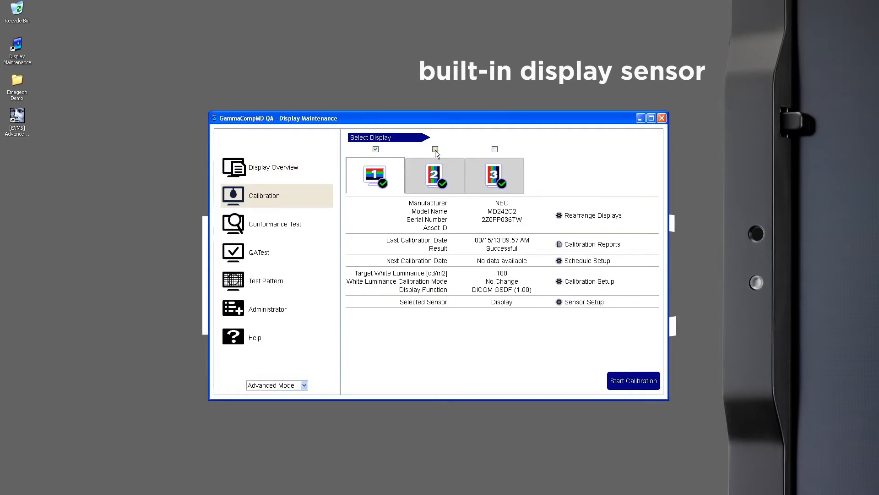
pyautogui.click(435, 150)
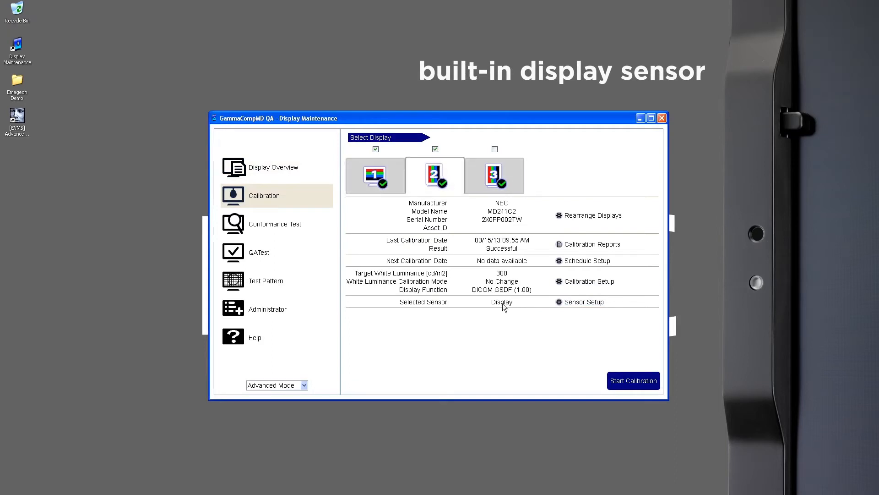
pyautogui.click(494, 148)
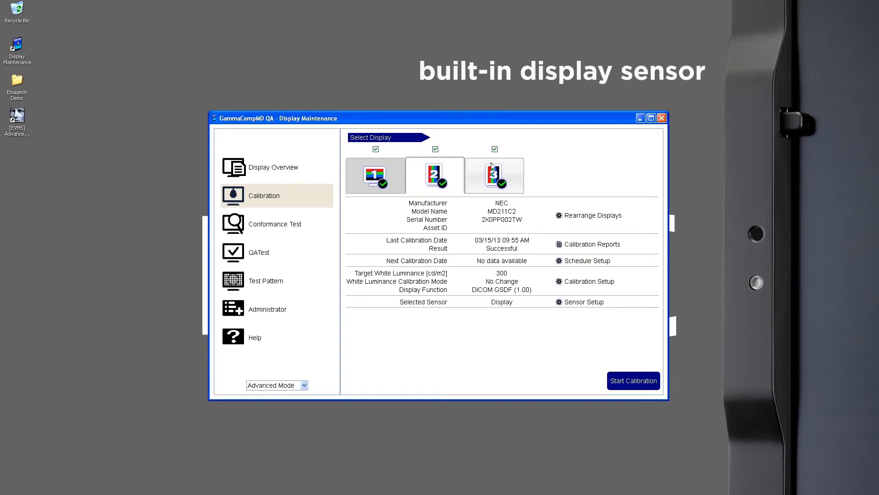
pyautogui.click(493, 175)
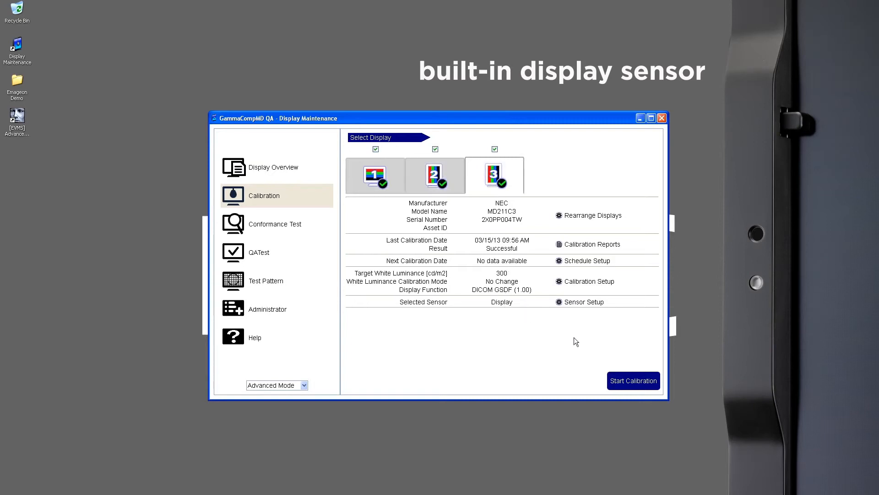
pyautogui.click(633, 380)
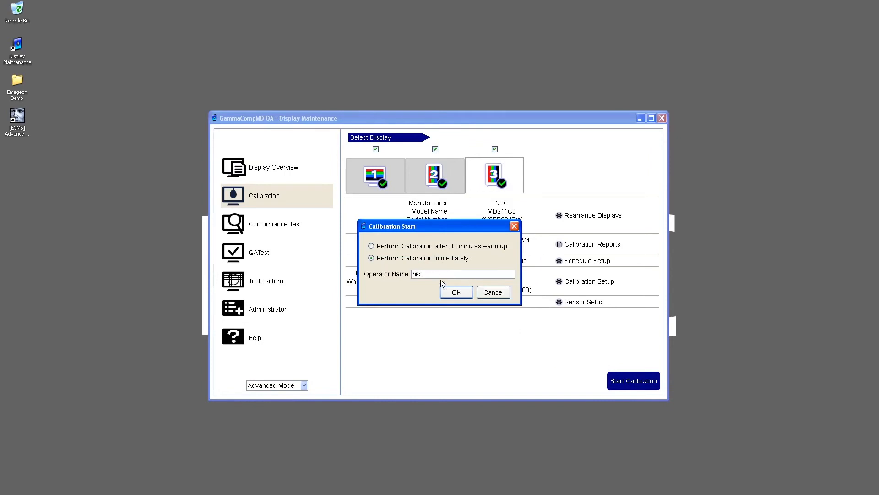
# Confirm 'Perform Calibration immediately' so calibration runs without the 30-minute warm-up
pyautogui.click(456, 291)
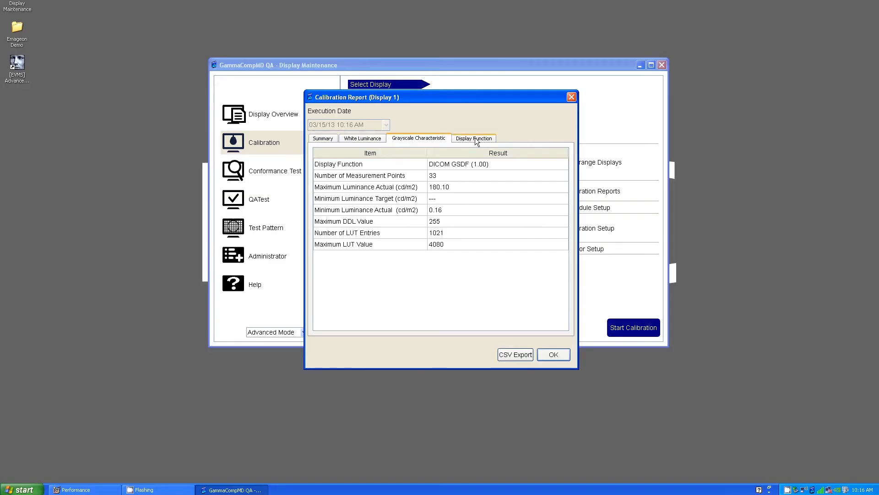